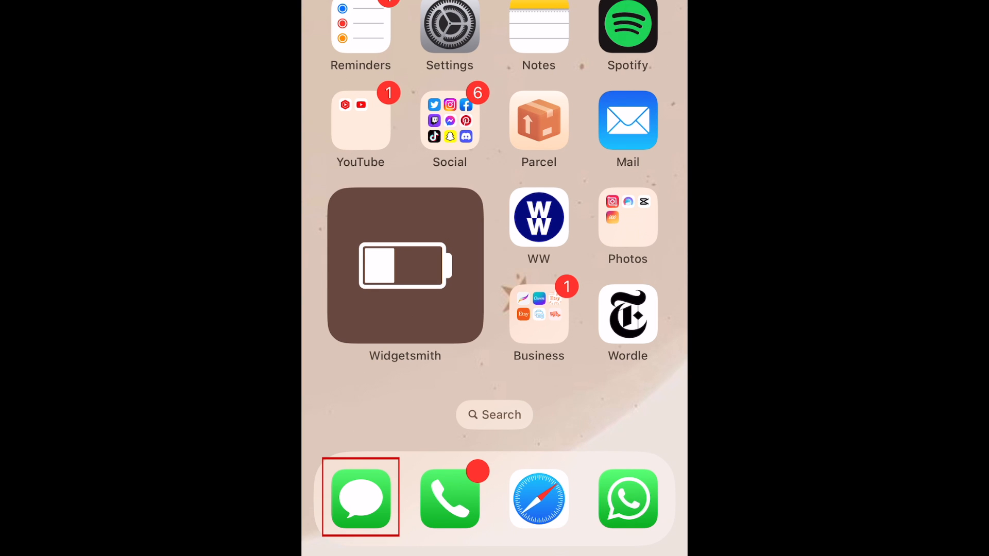
# Launch Messages from the Dock to show the conversation list.
pyautogui.click(360, 497)
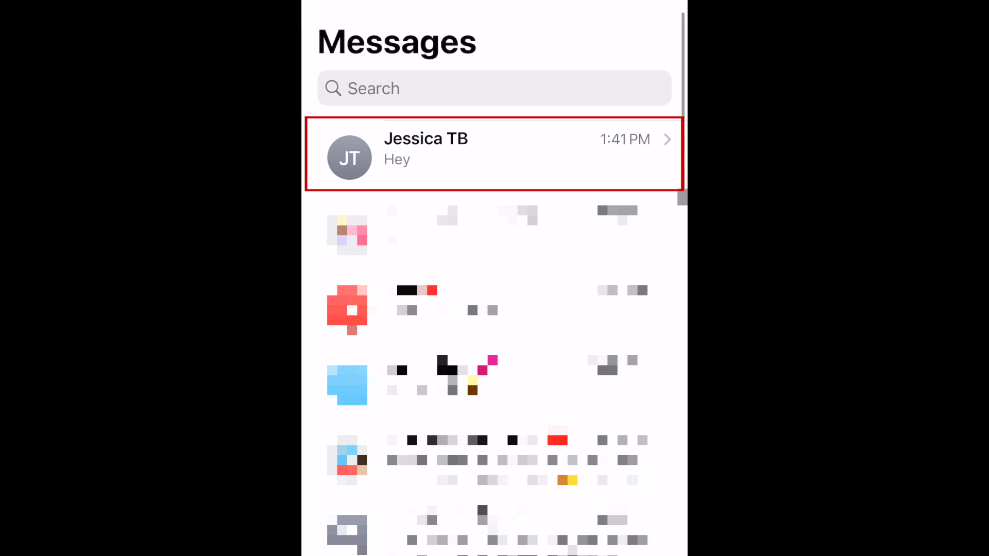
# Open the most recent conversation and focus its iMessage text field.
pyautogui.click(494, 156)
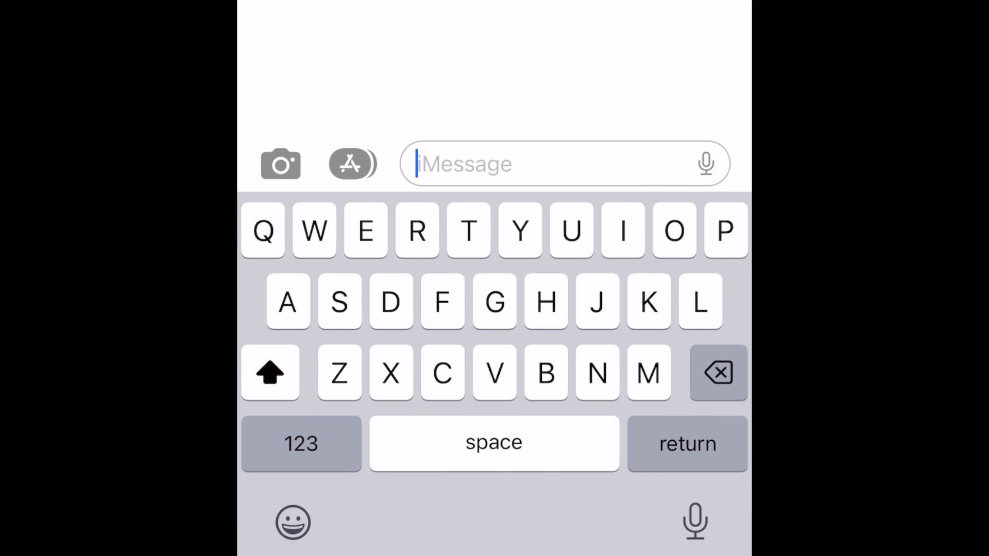
pyautogui.click(352, 164)
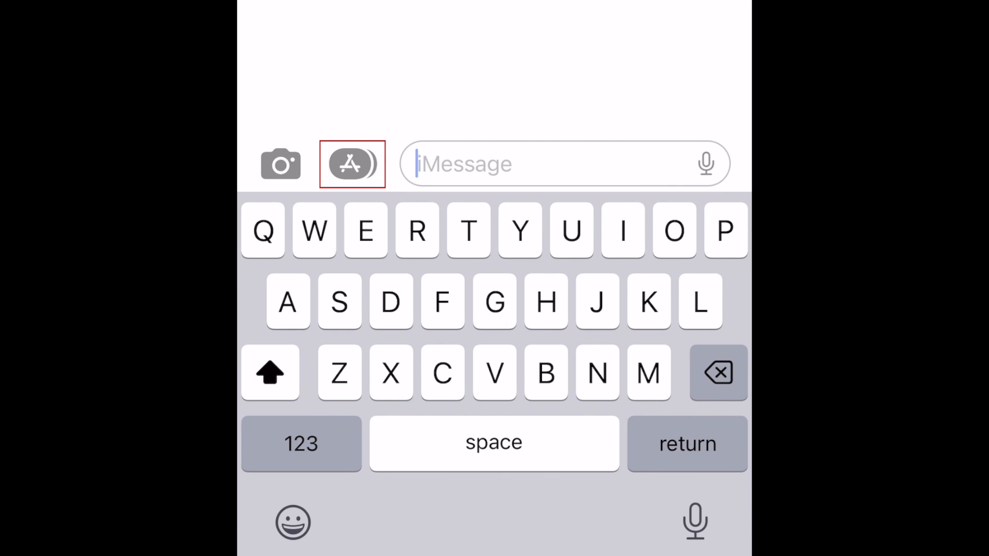
# Show the message apps row and open the Audio waveform recorder.
pyautogui.click(351, 163)
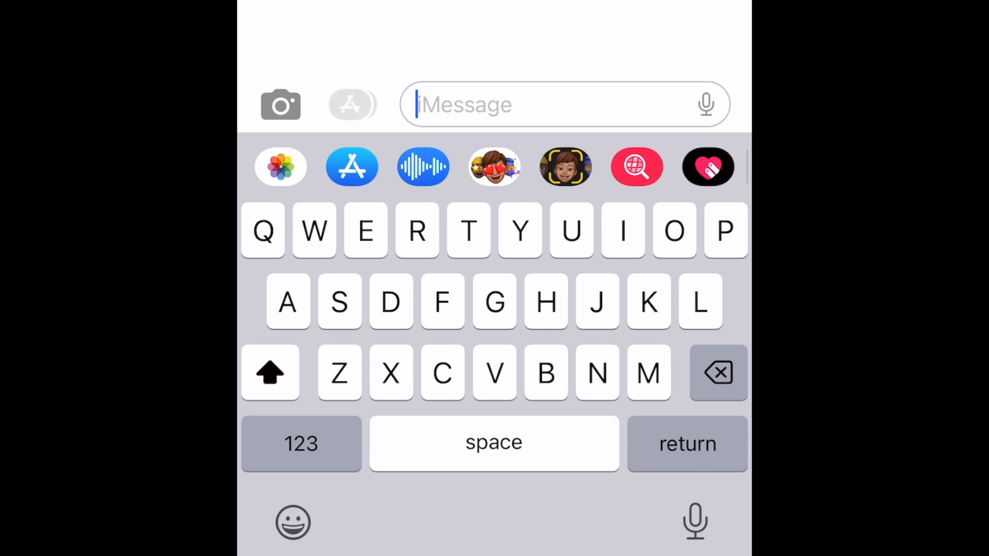
pyautogui.click(422, 166)
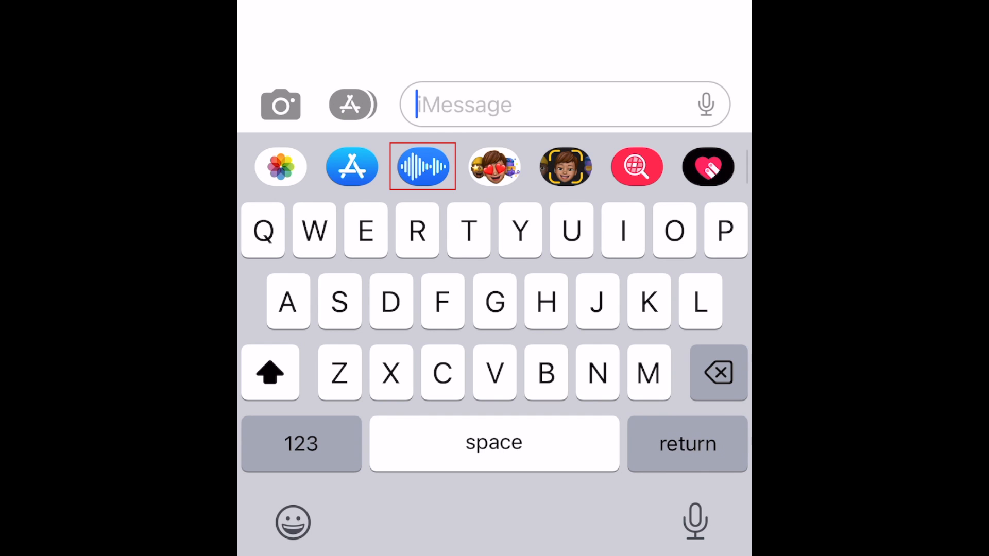
pyautogui.click(422, 166)
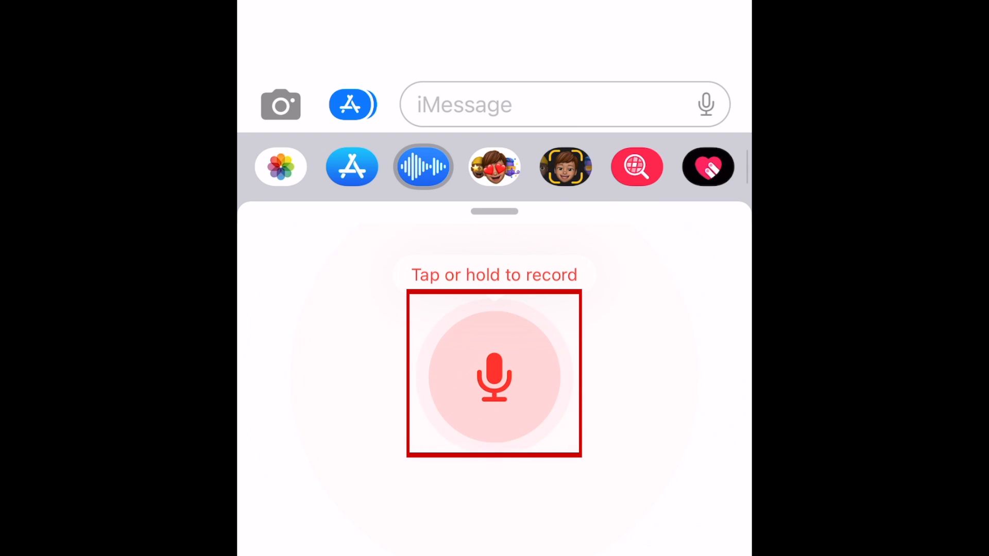
# Record a short voice clip with the red microphone button, then stop it.
pyautogui.click(494, 376)
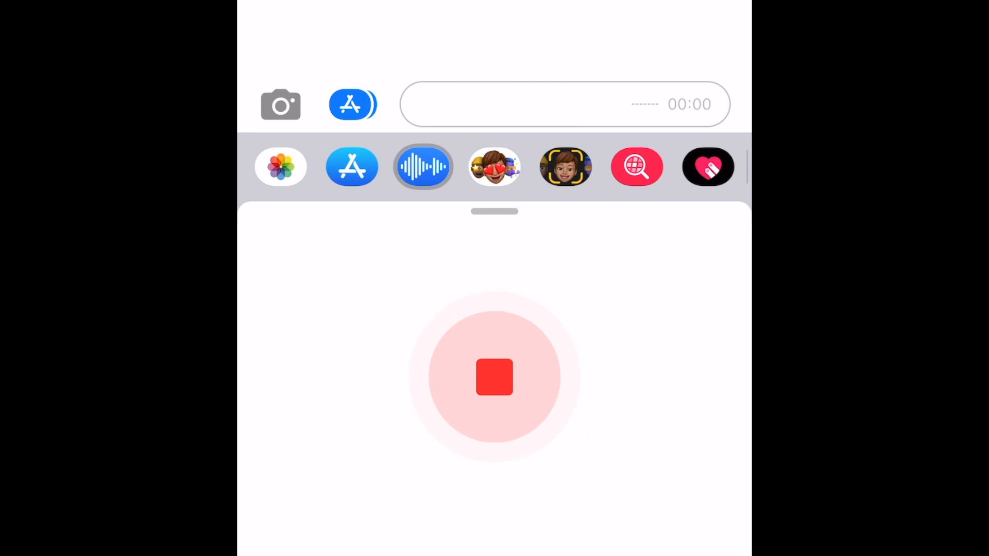
pyautogui.click(493, 376)
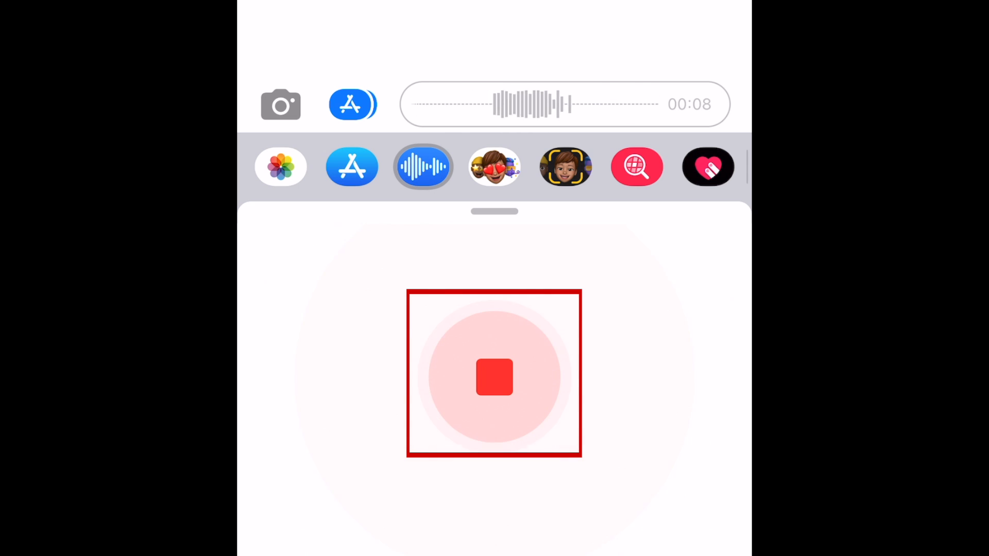
pyautogui.click(494, 377)
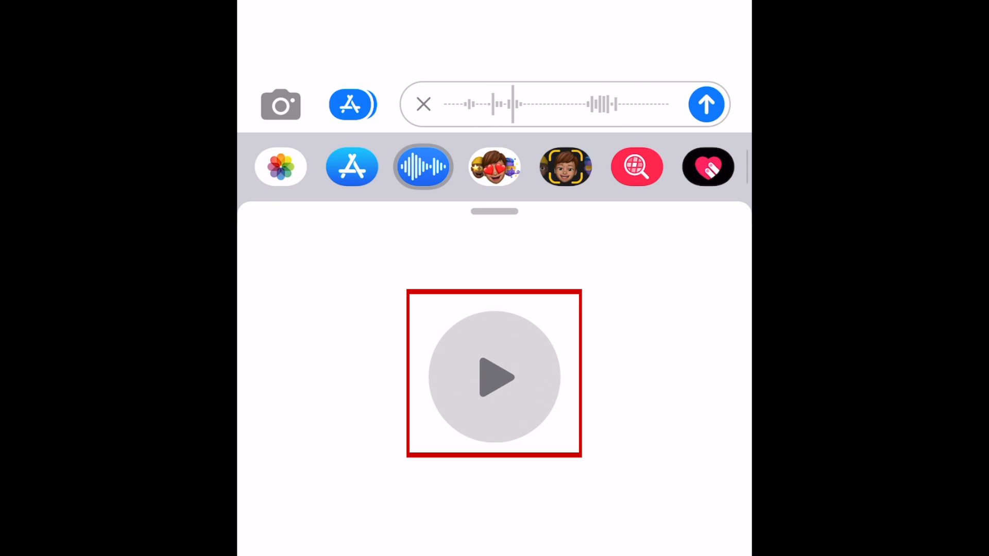
# Preview the recorded clip, stop playback, then delete it with the X.
pyautogui.click(493, 377)
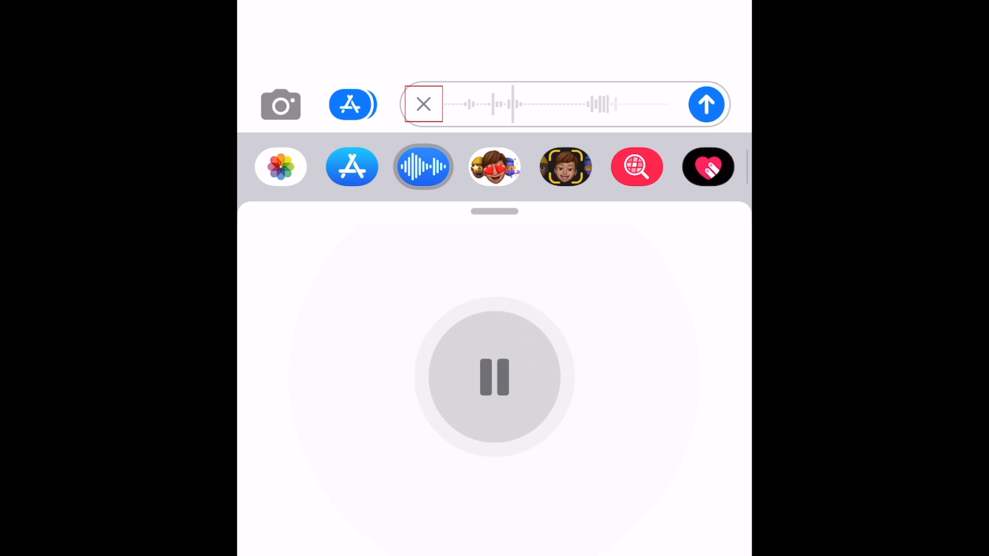
pyautogui.click(494, 376)
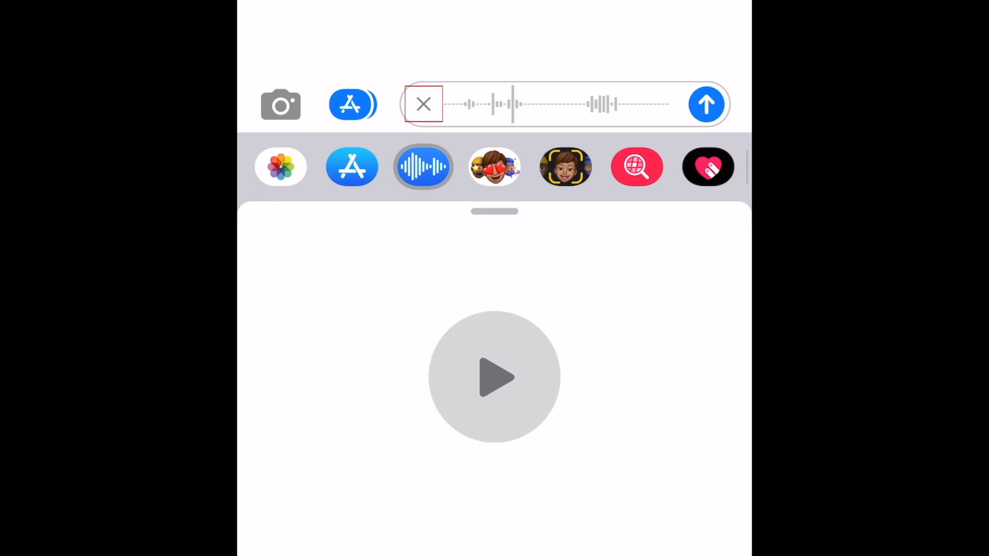
pyautogui.click(423, 104)
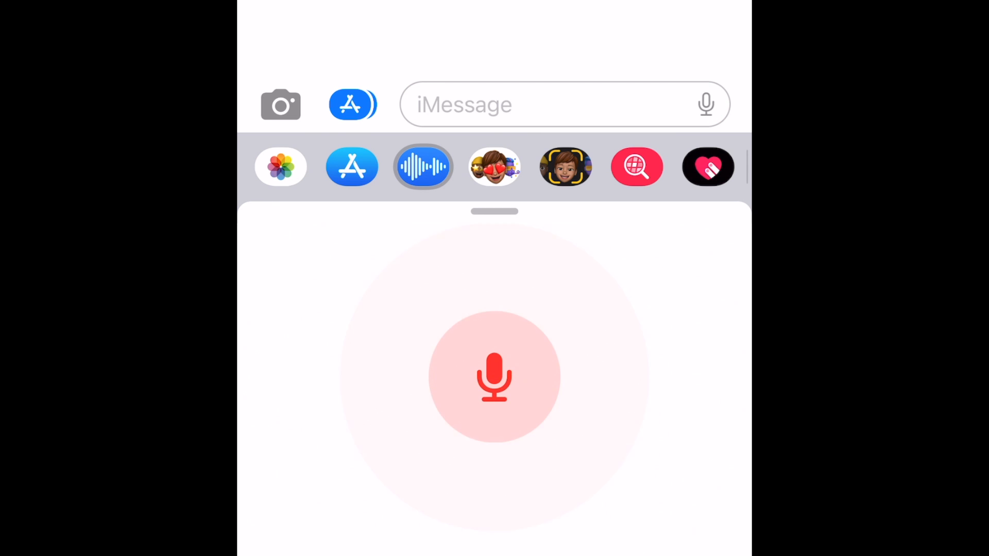